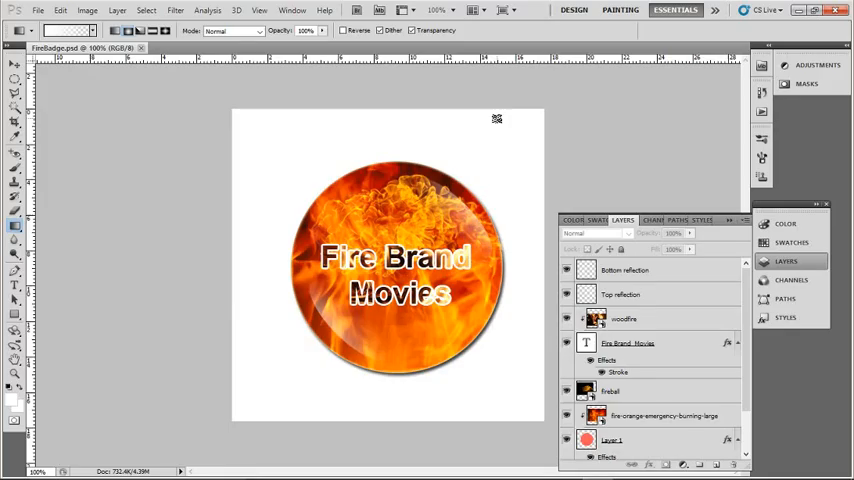
pyautogui.moveTo(95, 9)
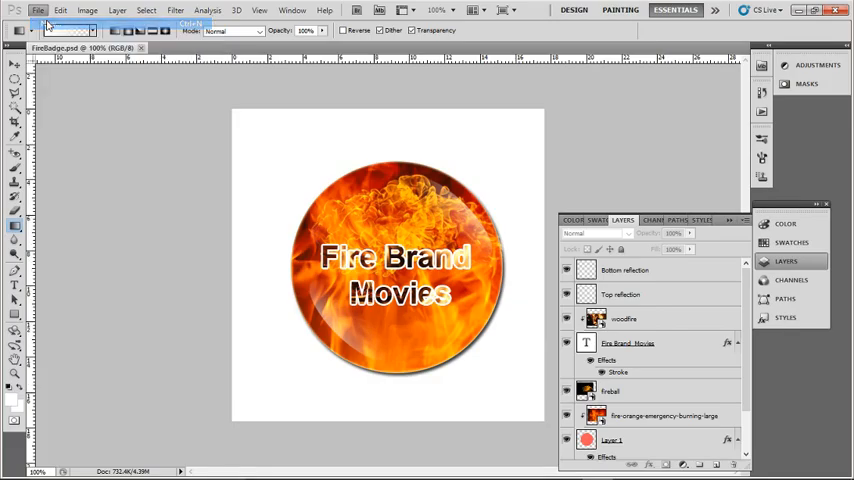
# Step: Create a new blank white document via File > New
pyautogui.click(38, 10)
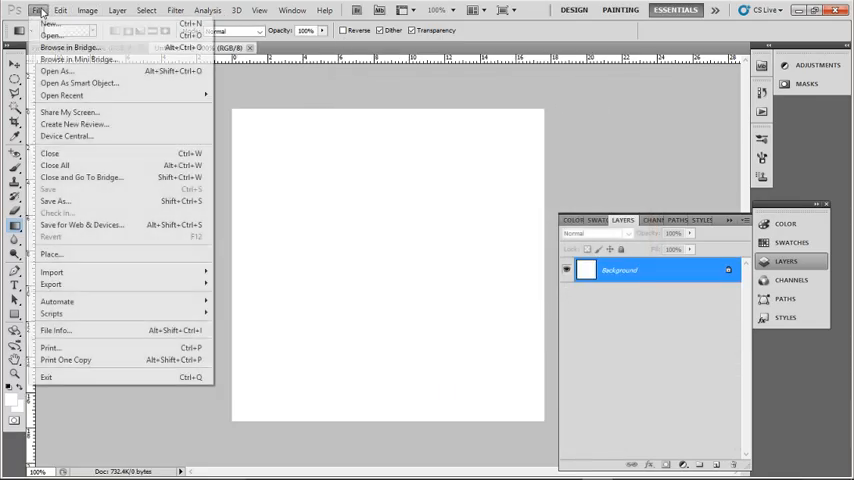
# Step: Place fireball.jpg, the burning fire photo and woodfire.jpeg as three separate layers
pyautogui.click(51, 253)
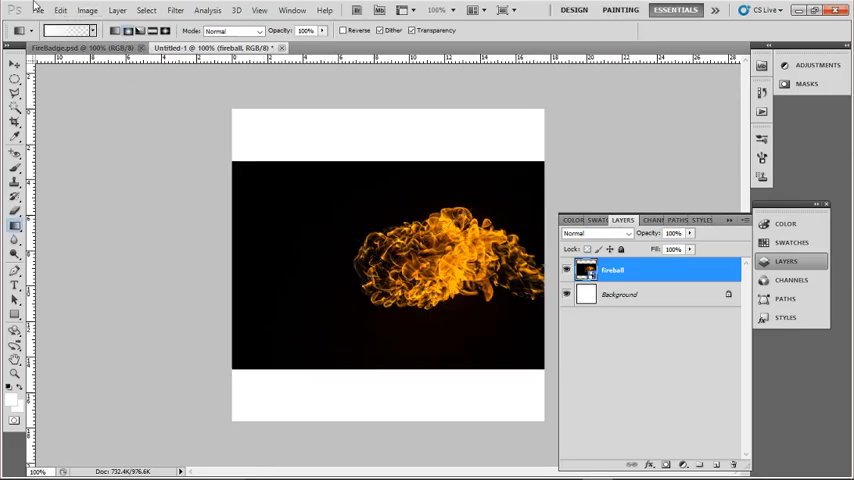
pyautogui.click(38, 10)
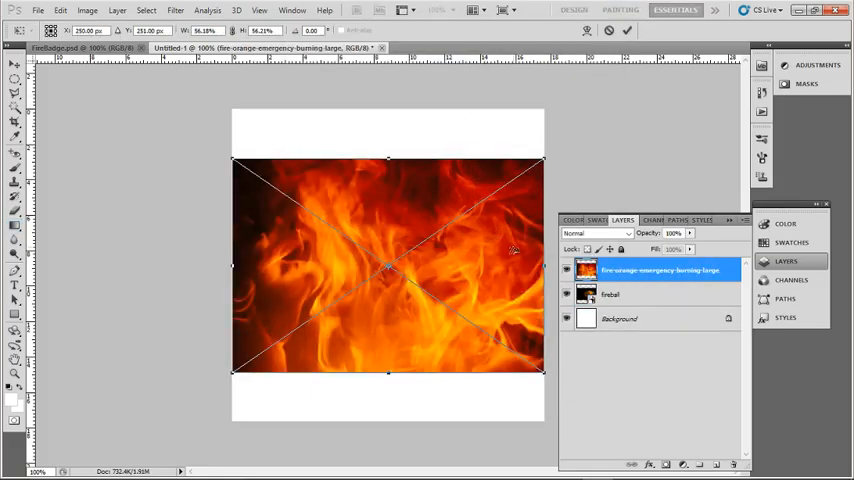
pyautogui.click(38, 10)
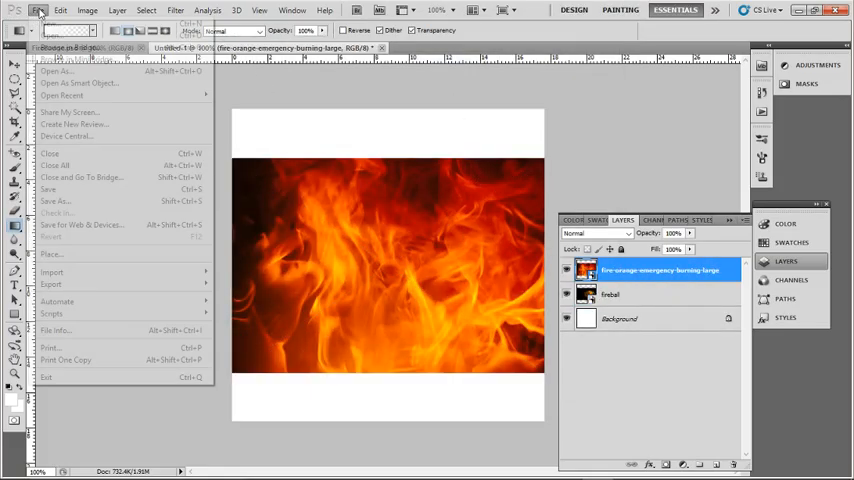
pyautogui.click(50, 253)
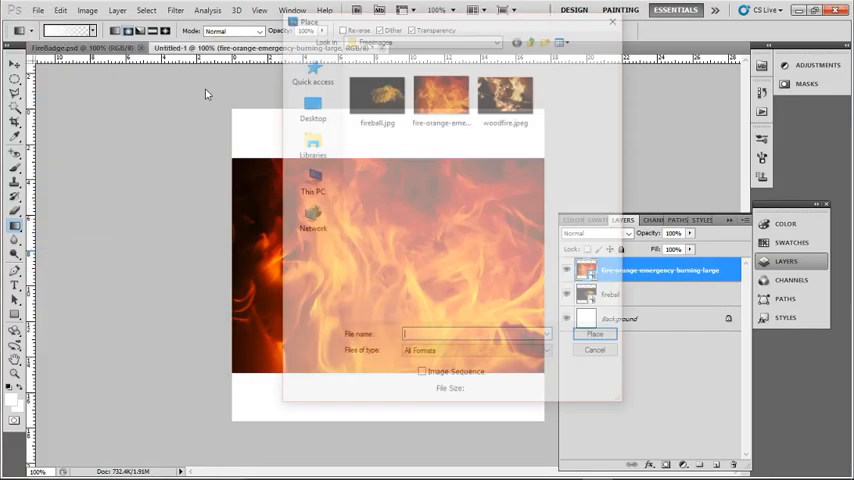
pyautogui.doubleClick(505, 100)
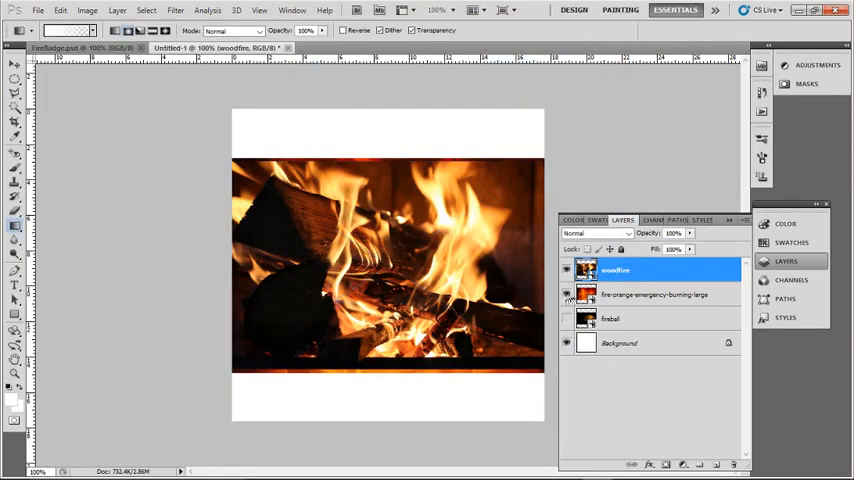
# Step: Hide the fire photo layer, fill a circular selection with salmon pink using Paint Bucket, and deselect
pyautogui.click(566, 269)
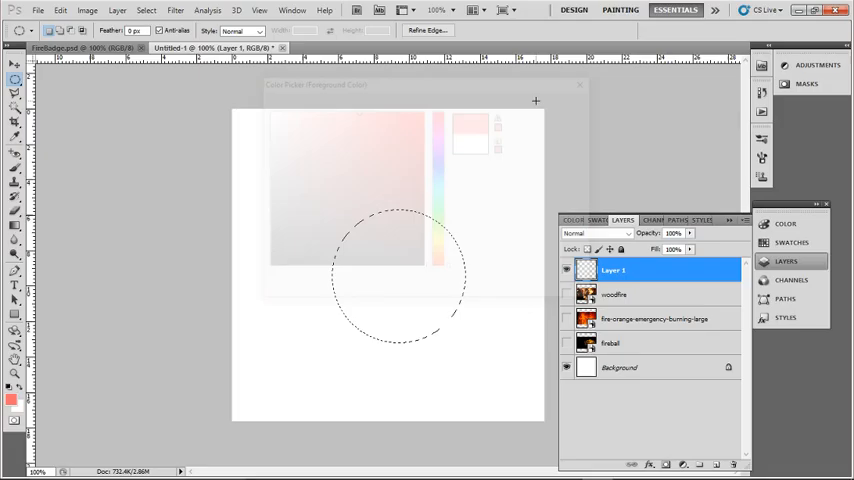
pyautogui.click(14, 223)
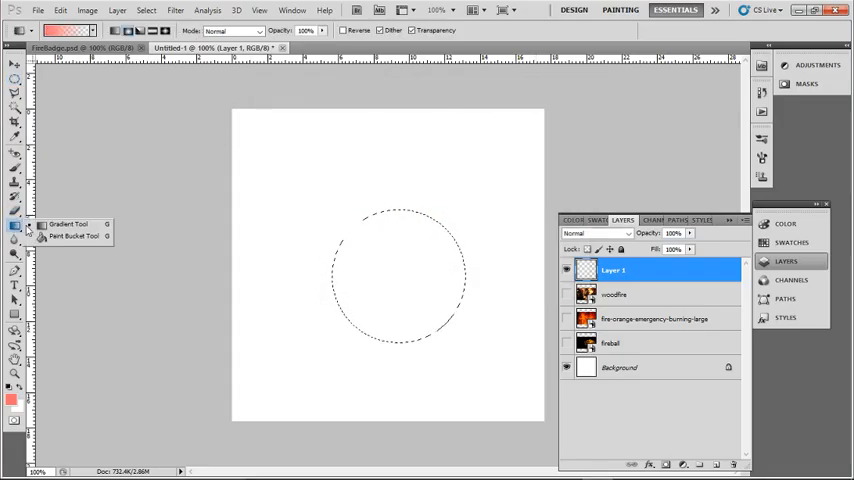
pyautogui.click(417, 252)
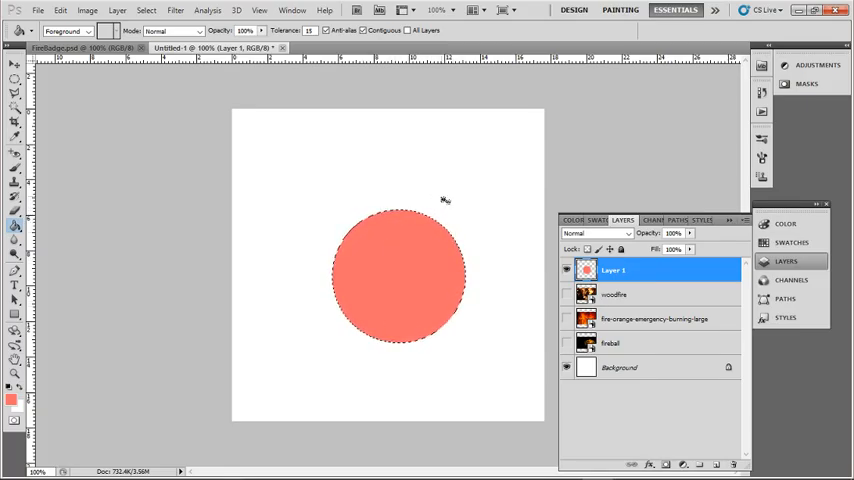
pyautogui.press('ctrl+d')
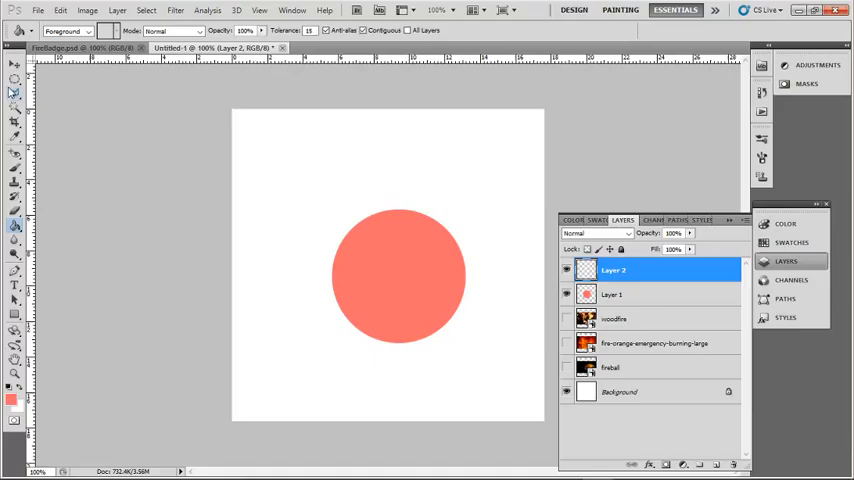
# Step: Select an oval across the circle's top and paint a white-to-transparent gradient highlight into it
pyautogui.click(14, 80)
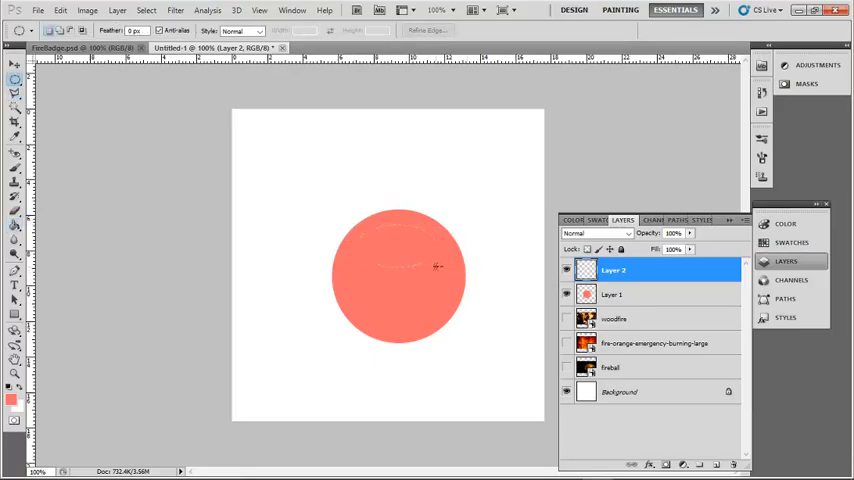
pyautogui.moveTo(355, 235); pyautogui.dragTo(438, 268)
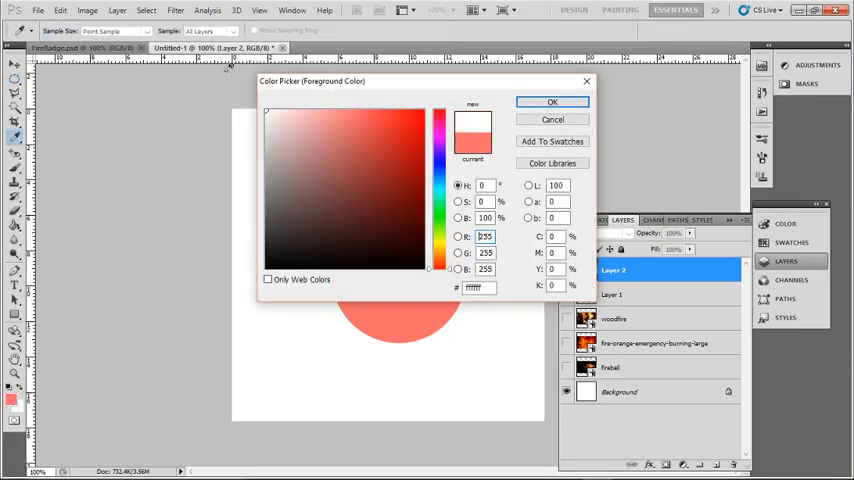
pyautogui.click(552, 102)
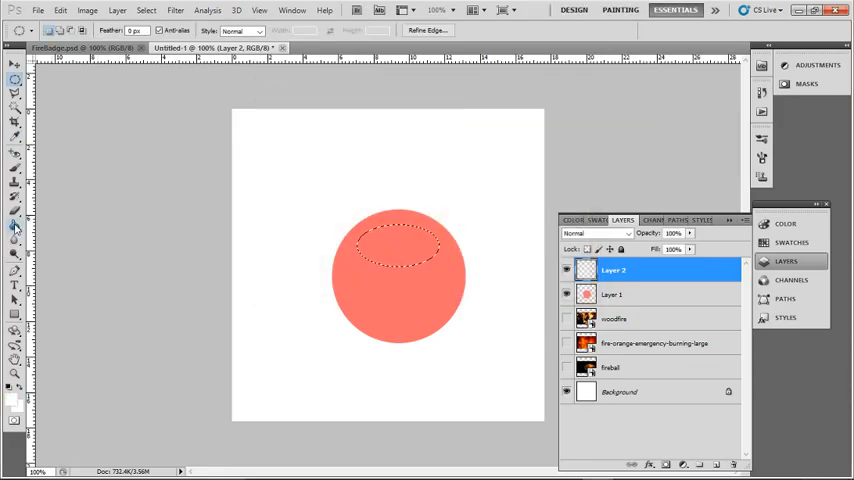
pyautogui.click(15, 225)
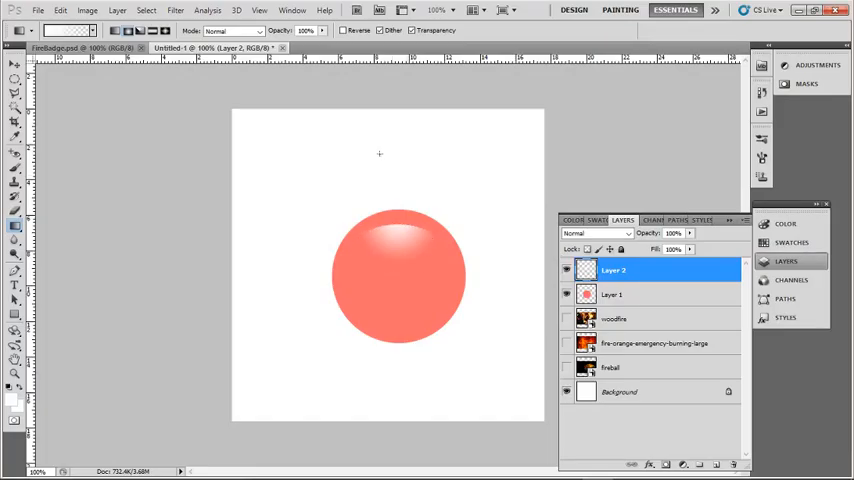
# Step: Rename Layer 2 to 'Top reflection' and duplicate it, editing the copy's name toward 'Bottom reflection'
pyautogui.doubleClick(613, 270)
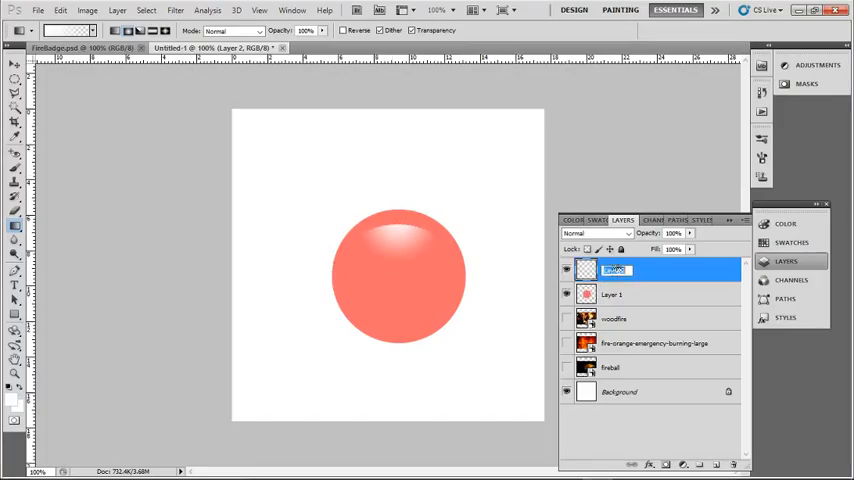
pyautogui.write('Top reflection')
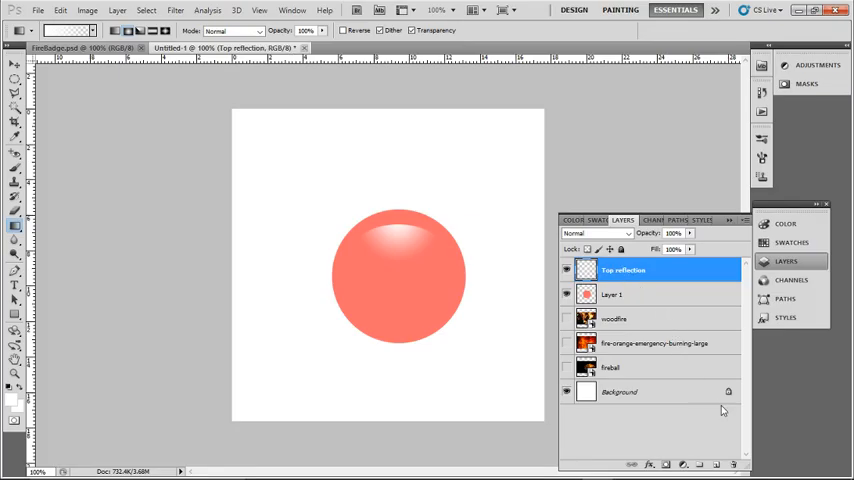
pyautogui.rightClick(623, 270)
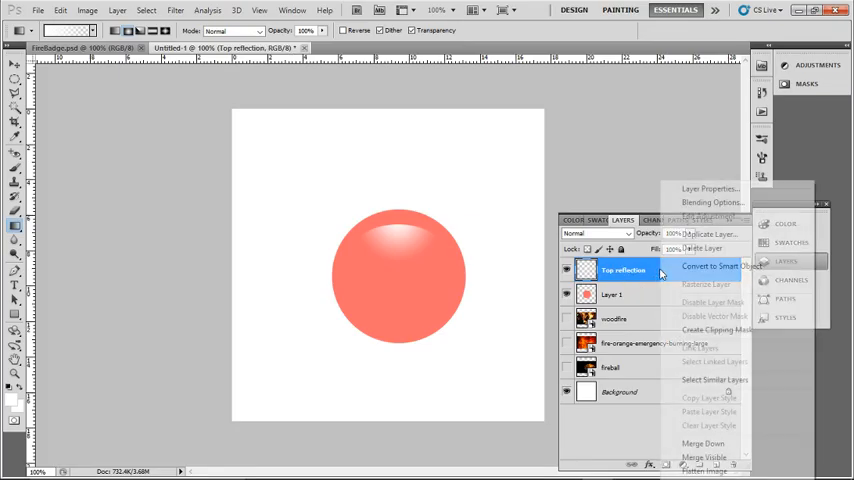
pyautogui.click(703, 234)
pyautogui.write('Bottom reflection copy')
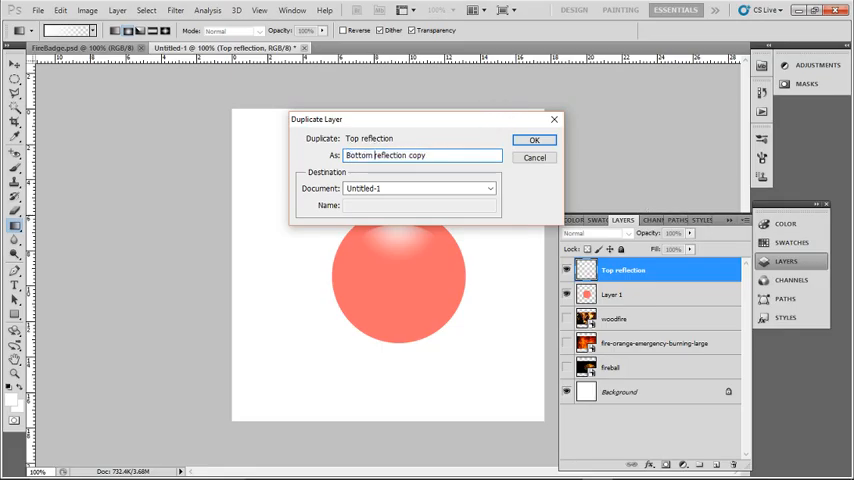
pyautogui.doubleClick(416, 155)
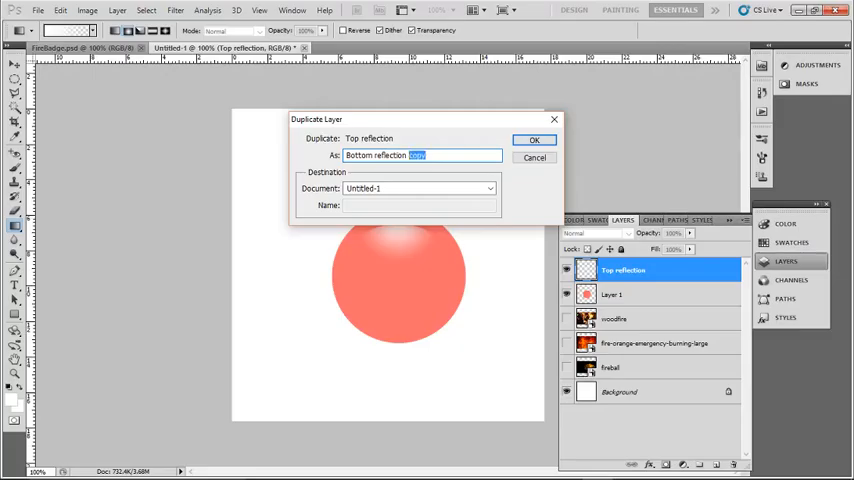
# Step: Create the Bottom reflection layer, flip it and move it to the circle's base, then duplicate Top reflection again
pyautogui.click(534, 139)
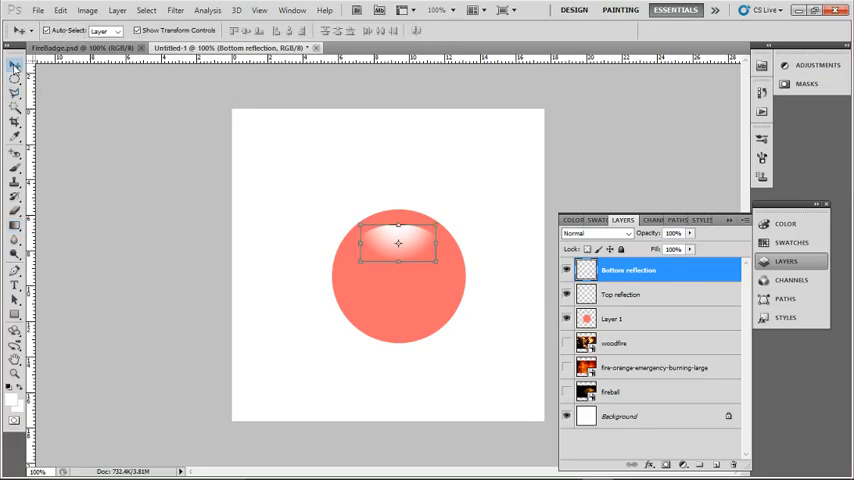
pyautogui.moveTo(390, 188)
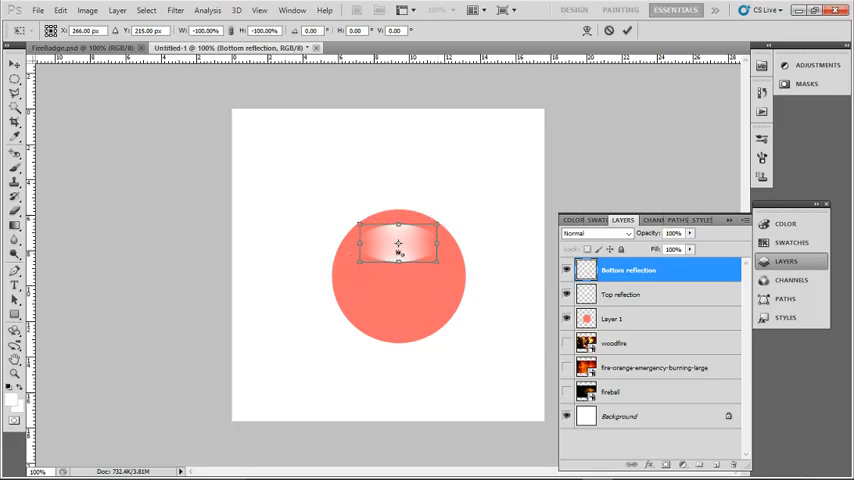
pyautogui.moveTo(398, 243); pyautogui.dragTo(398, 313)
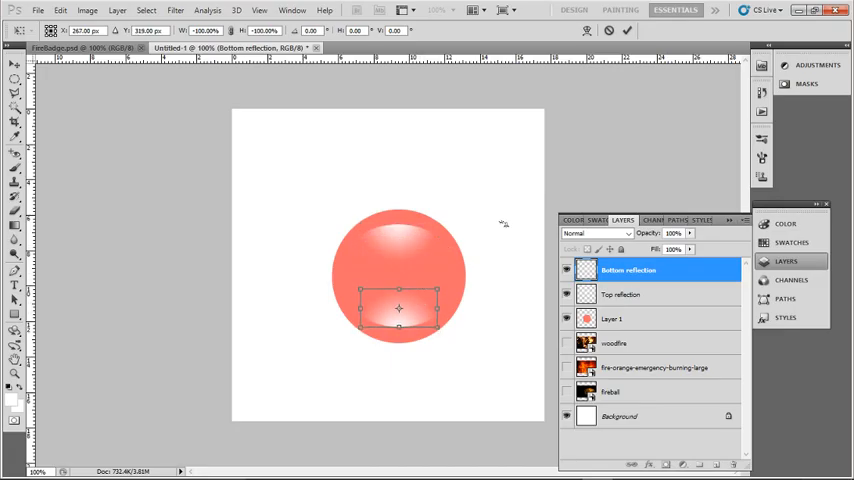
pyautogui.click(15, 57)
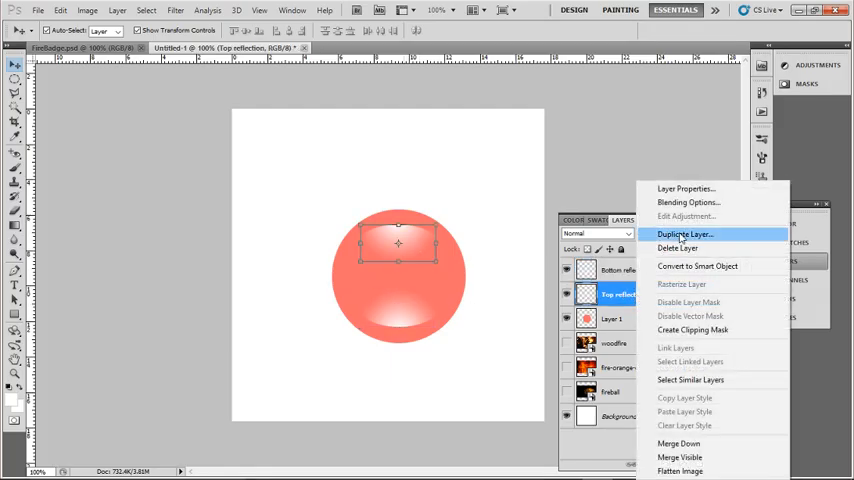
pyautogui.click(684, 234)
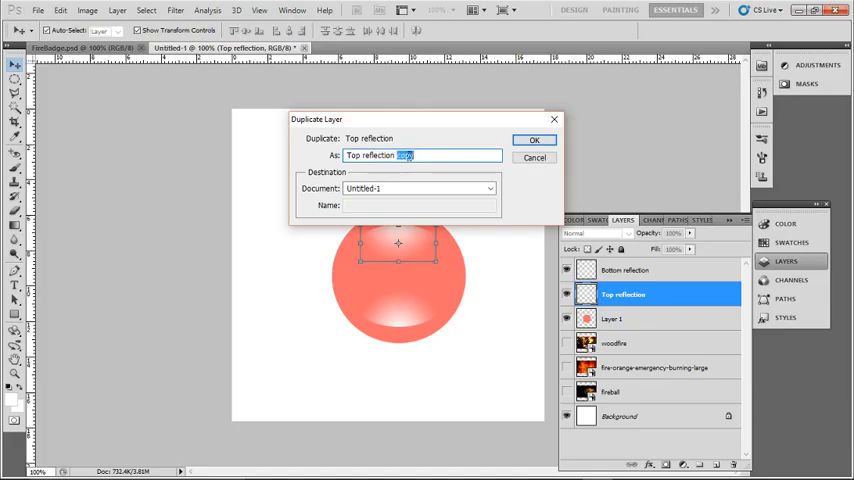
# Step: Confirm the 'Top reflection bold' duplicate and make the flame photo layer visible above the circle
pyautogui.click(534, 139)
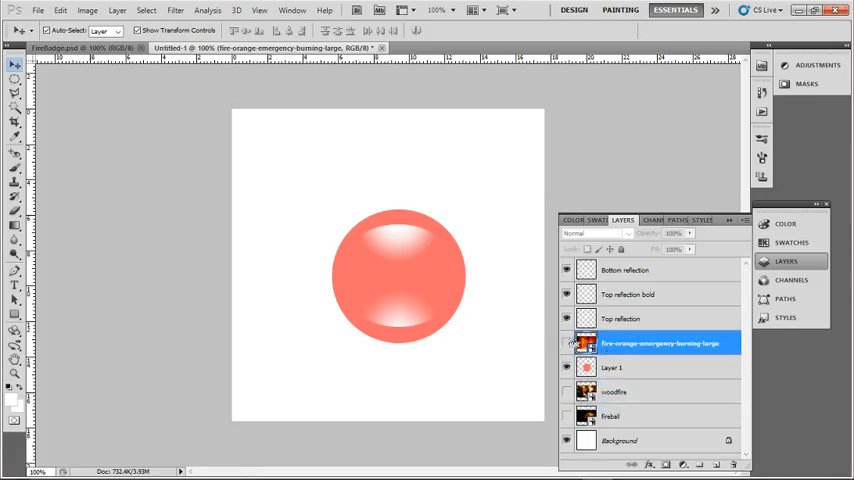
pyautogui.click(567, 343)
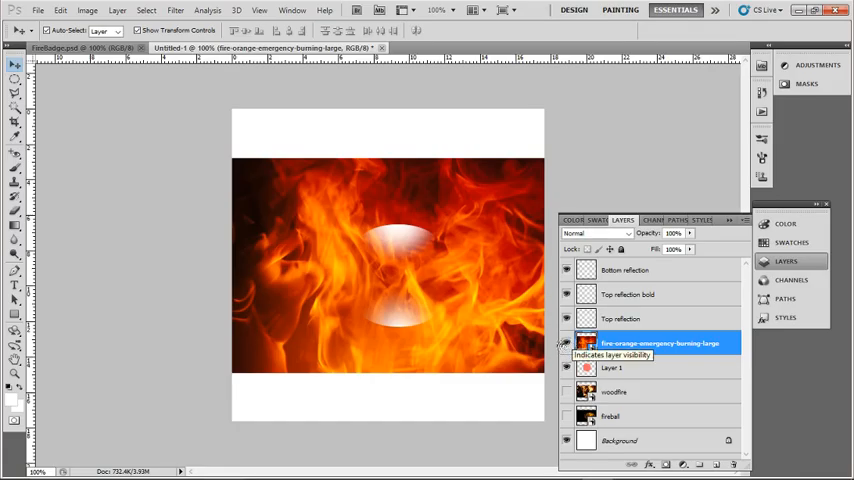
pyautogui.moveTo(631, 348)
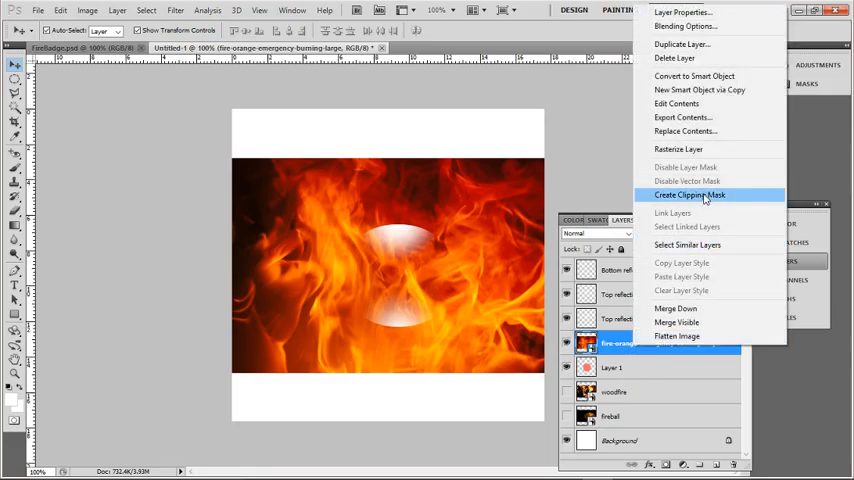
# Step: Create a clipping mask so the flame photo shows only inside the circle
pyautogui.click(689, 195)
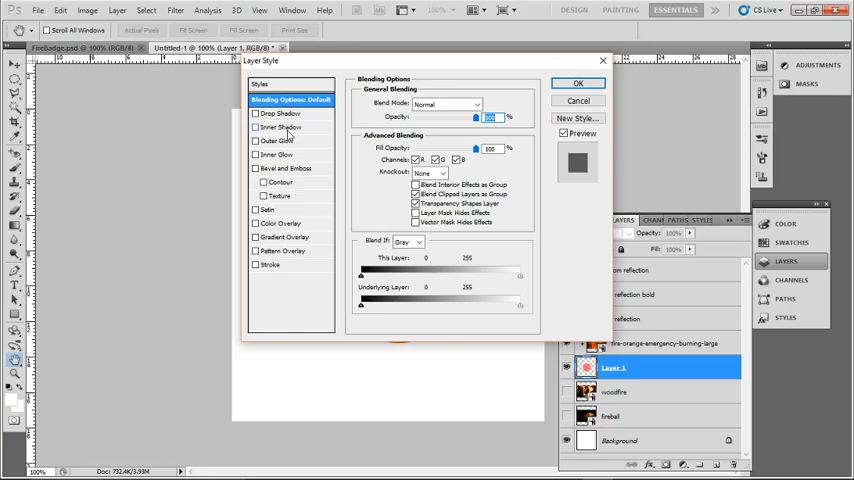
# Step: Enable Drop Shadow and Outer Glow on the circle layer and confirm the layer style
pyautogui.click(281, 127)
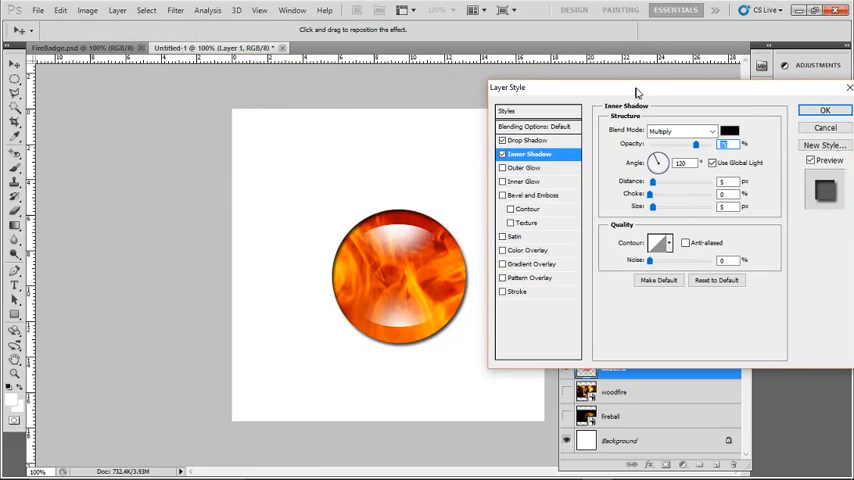
pyautogui.click(533, 153)
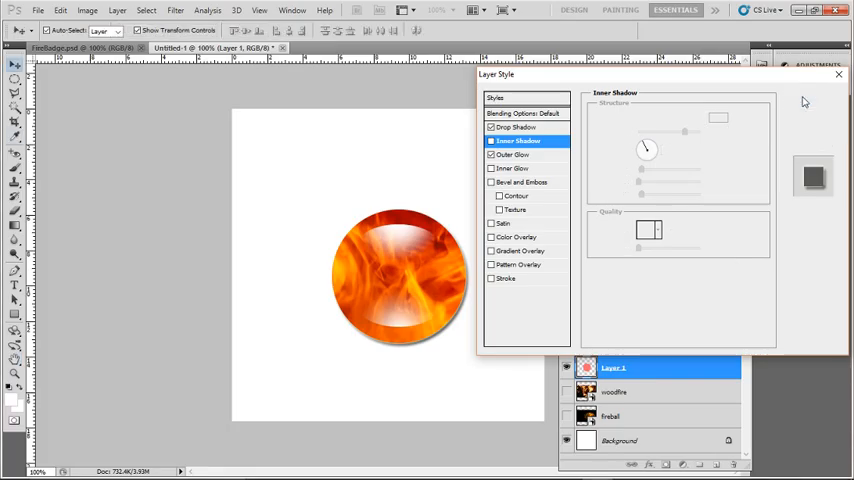
pyautogui.click(838, 74)
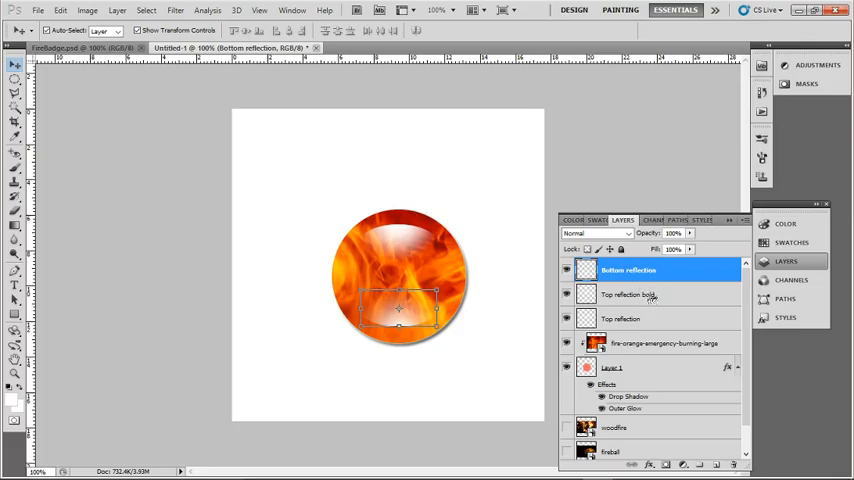
# Step: Select Top reflection bold together with Bottom reflection for rotating them diagonally
pyautogui.click(630, 294)
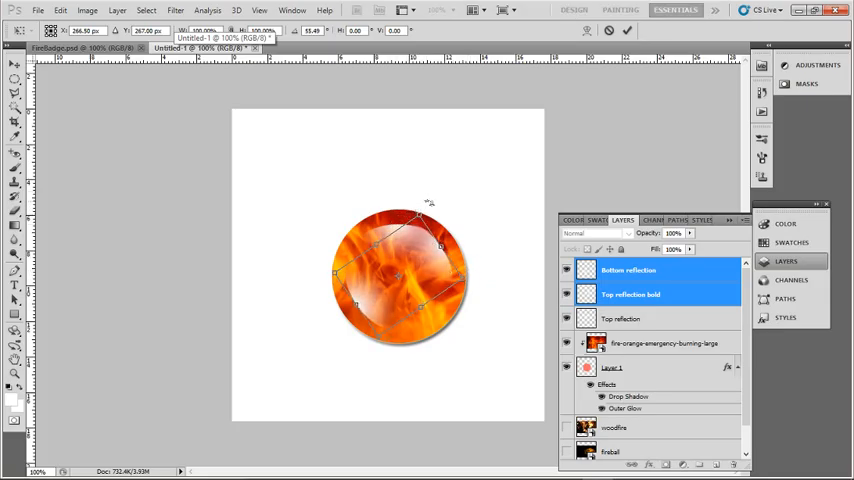
pyautogui.moveTo(447, 178)
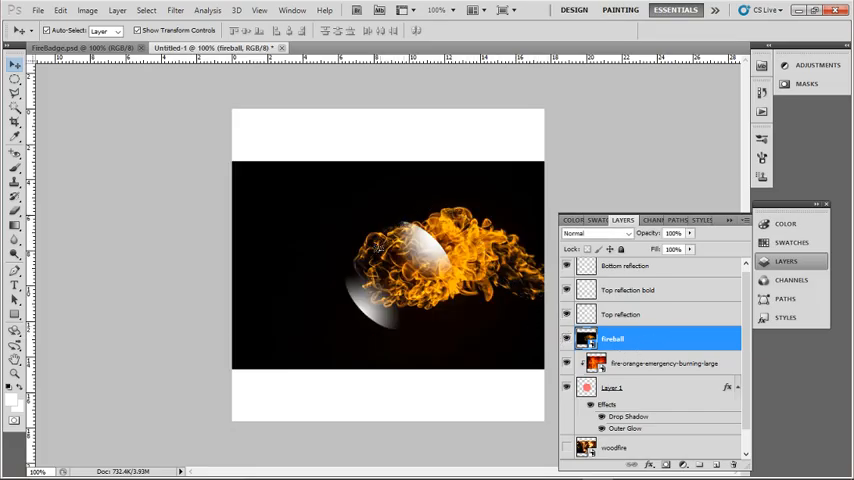
# Step: Set the fireball layer's blend mode to Screen so only the flames show over the badge
pyautogui.click(595, 233)
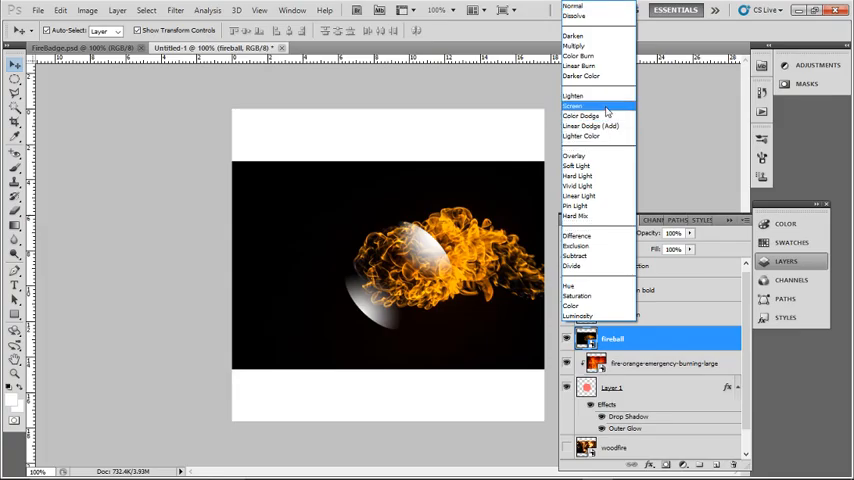
pyautogui.click(572, 105)
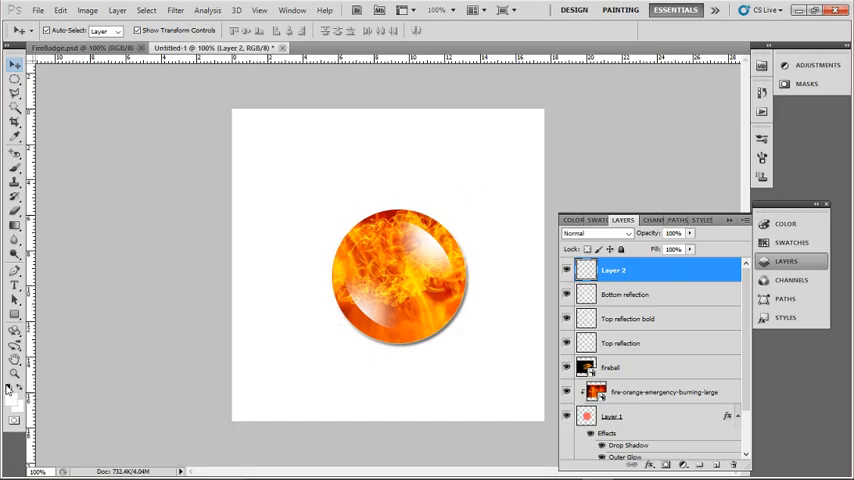
# Step: Add bold Arial 'Burn IT Films' text on two lines centred over the badge
pyautogui.click(14, 284)
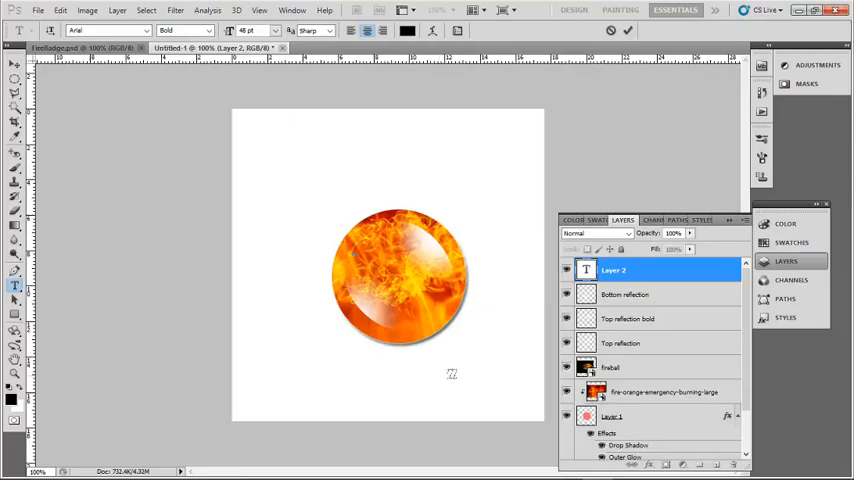
pyautogui.write('Bur')
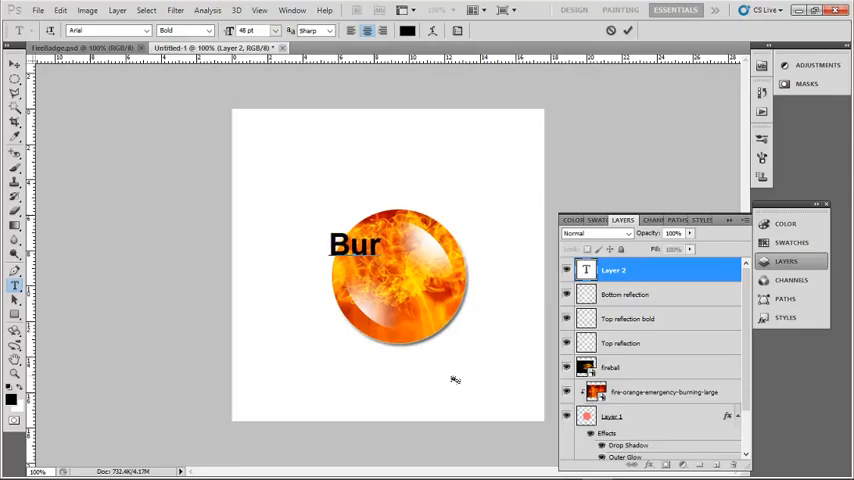
pyautogui.write('n')
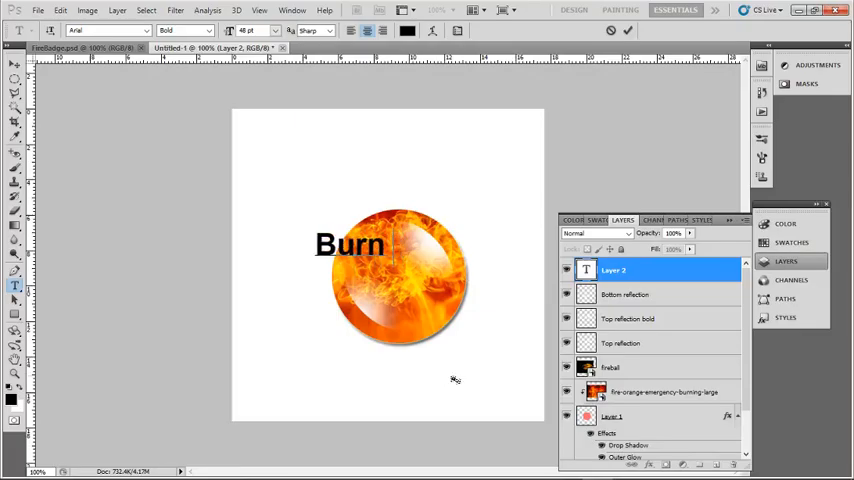
pyautogui.write('It F')
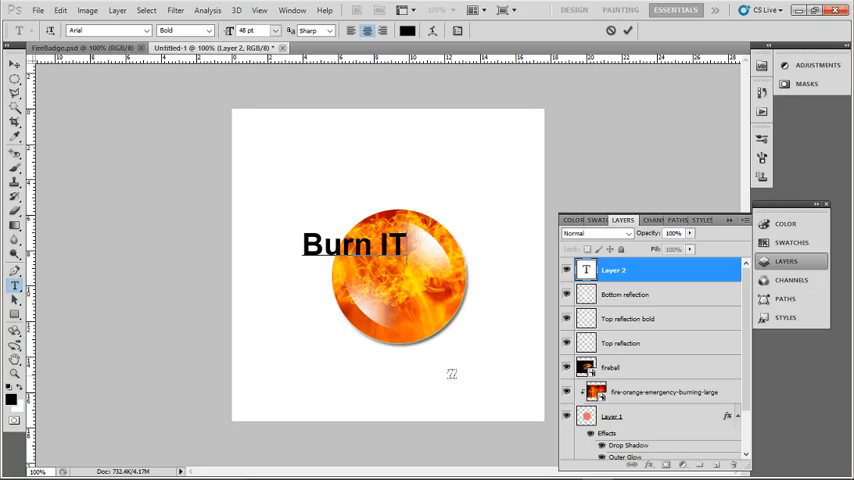
pyautogui.write('Fi')
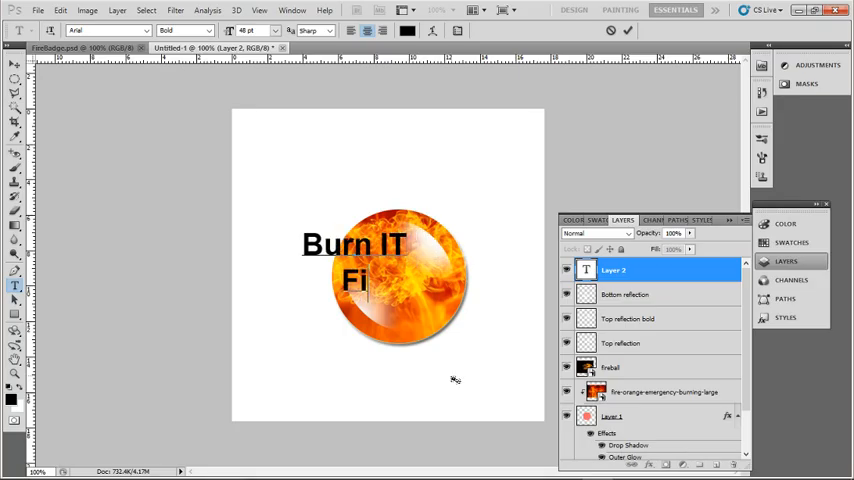
pyautogui.write('lms')
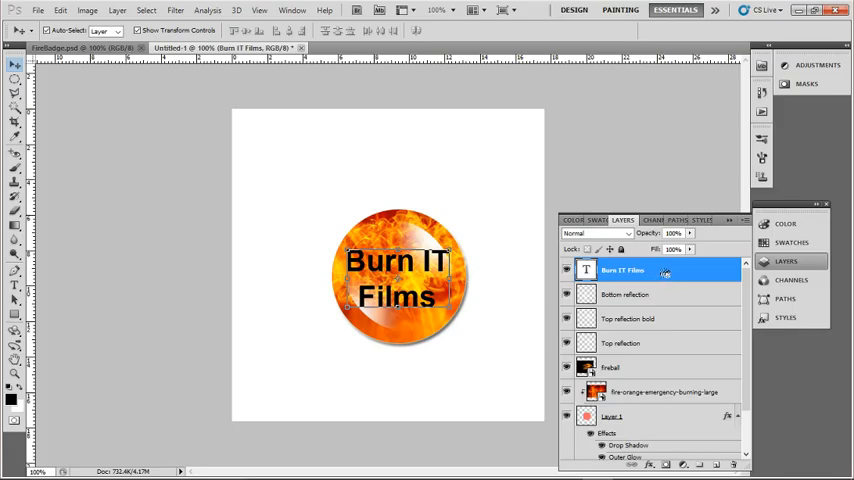
# Step: Add a coloured Stroke outline to the 'Burn IT Films' text layer via Layer Style
pyautogui.doubleClick(630, 270)
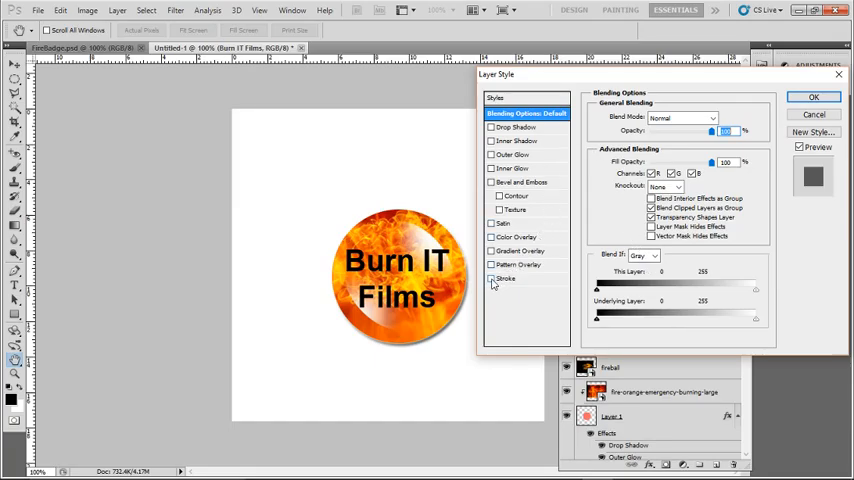
pyautogui.click(491, 278)
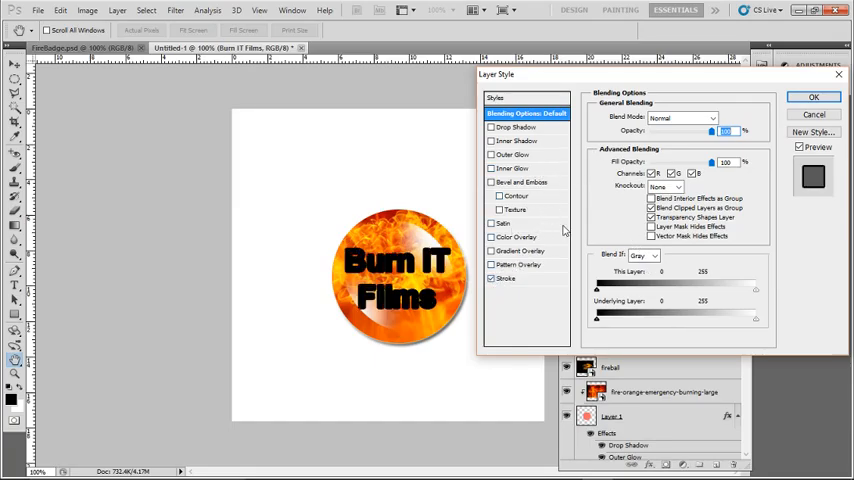
pyautogui.click(506, 278)
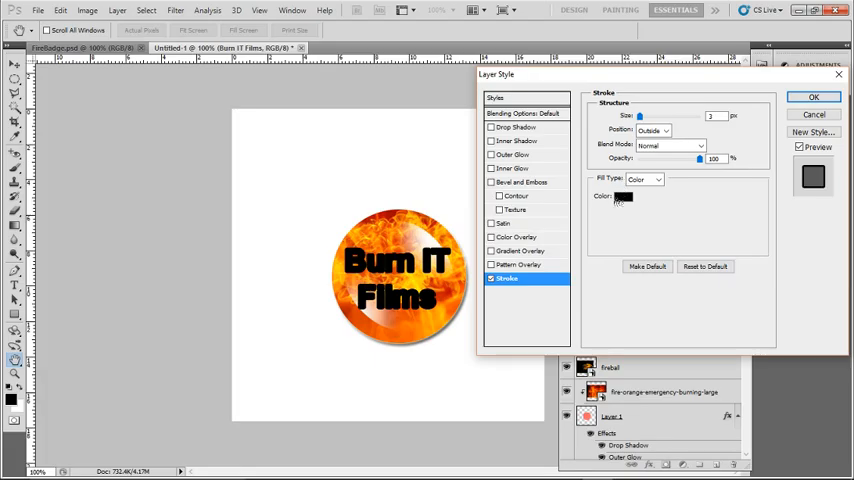
pyautogui.click(623, 196)
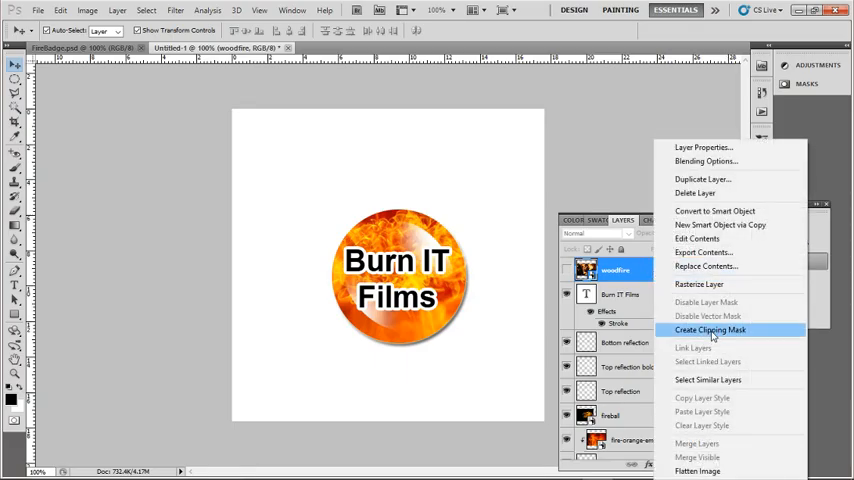
# Step: Clip the woodfire image into the 'Burn IT Films' text with a clipping mask
pyautogui.click(710, 330)
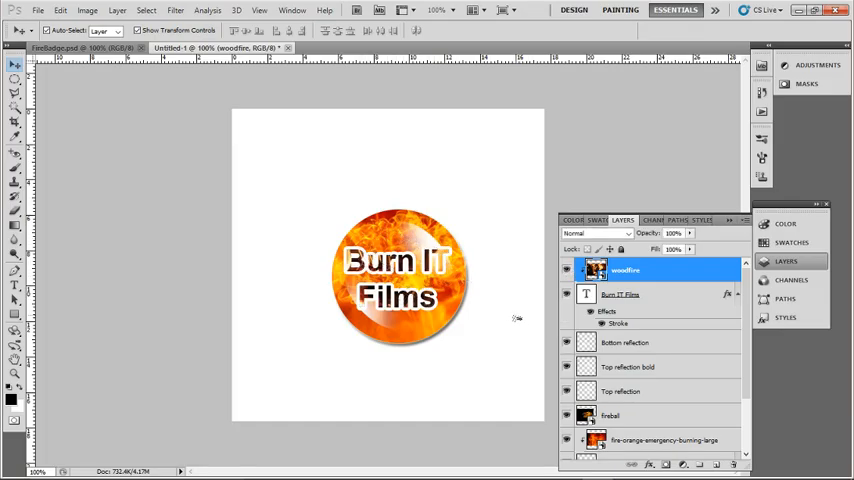
pyautogui.moveTo(415, 245)
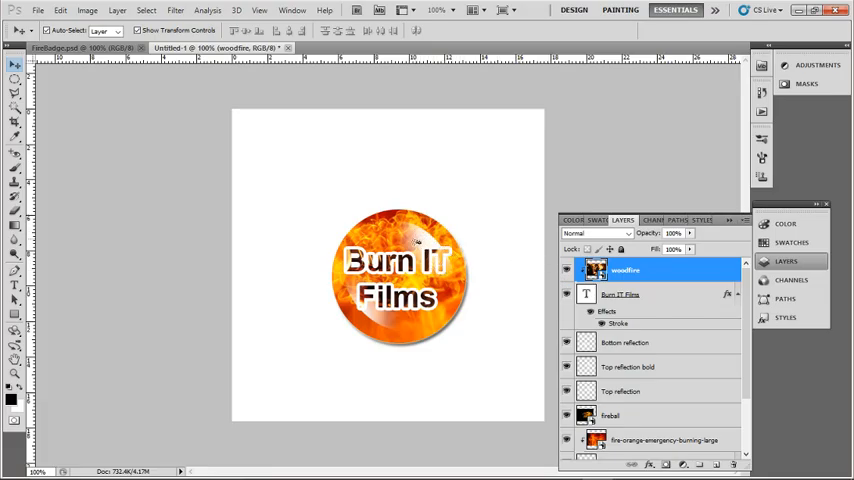